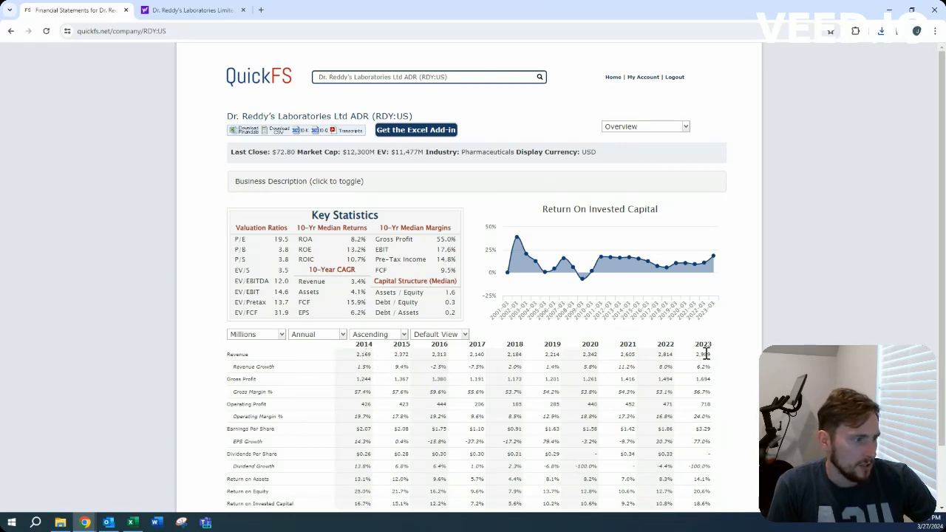
pyautogui.moveTo(721, 360)
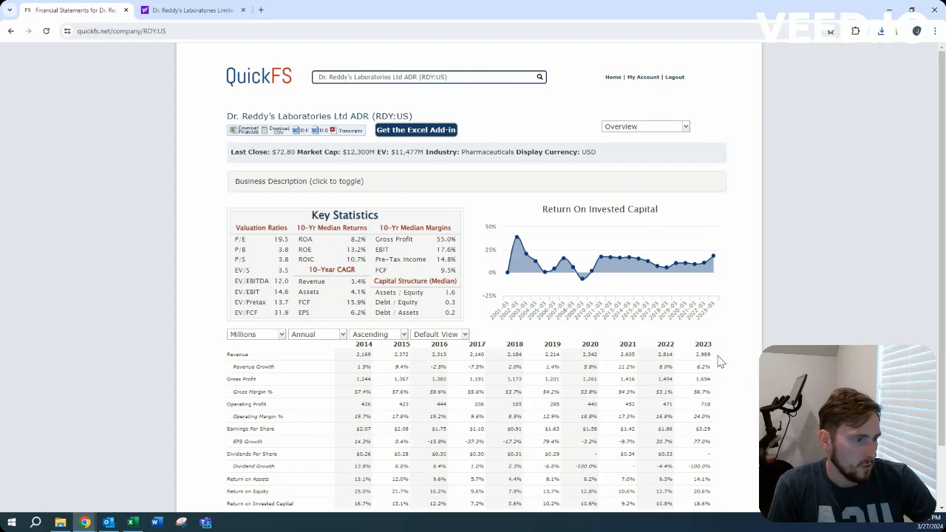
# Show Dr. Reddy's annual balance sheet for 2013–2023 and reopen the statement list.
pyautogui.scroll(-3)
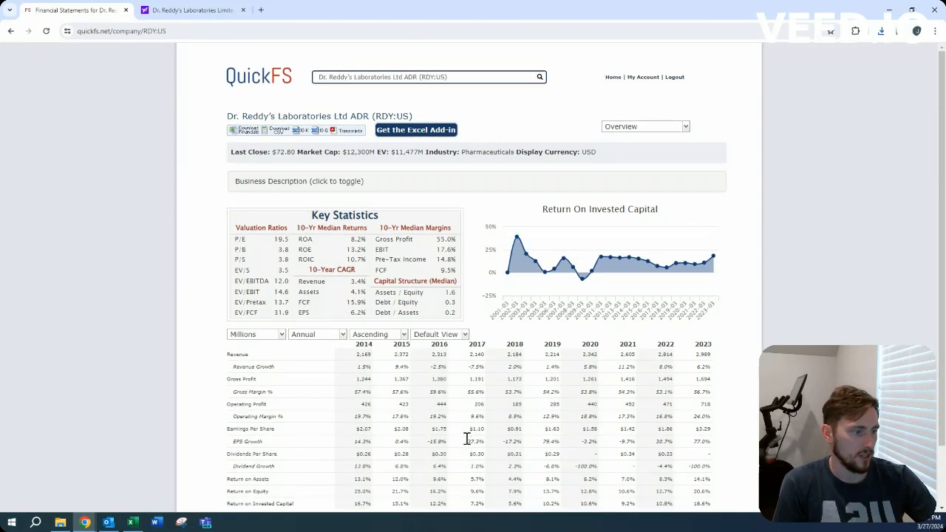
pyautogui.moveTo(294, 424)
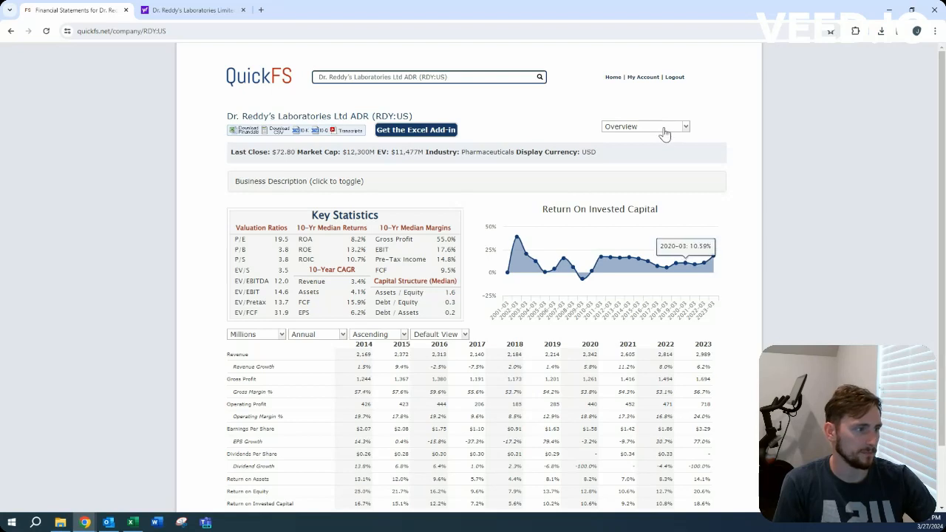
pyautogui.click(644, 127)
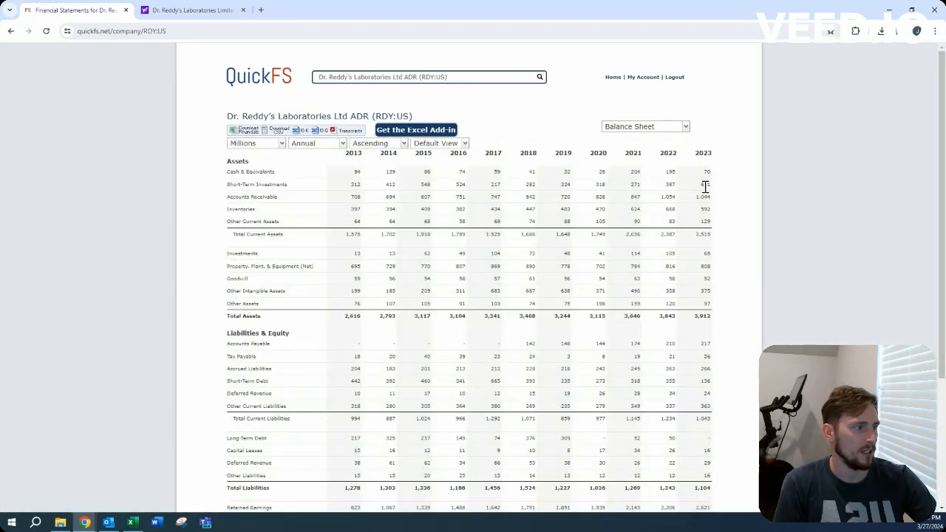
pyautogui.moveTo(743, 181)
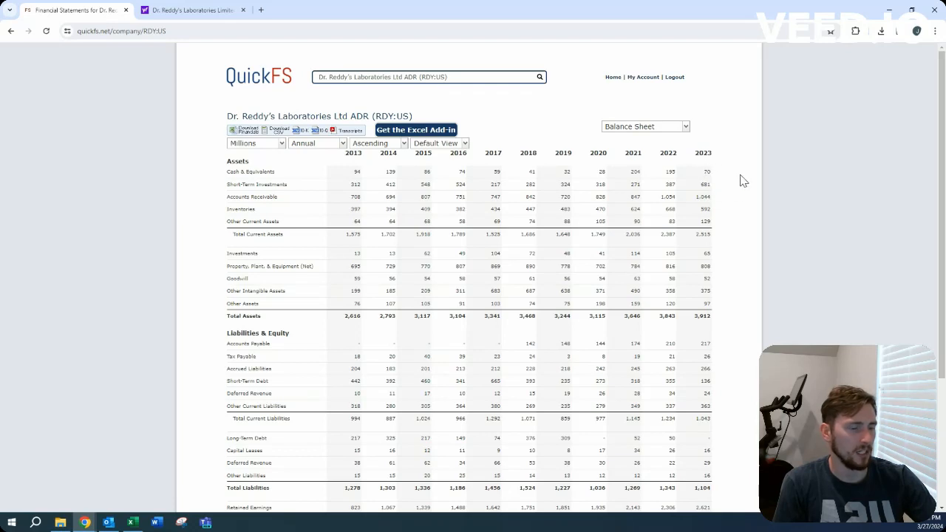
pyautogui.moveTo(739, 180)
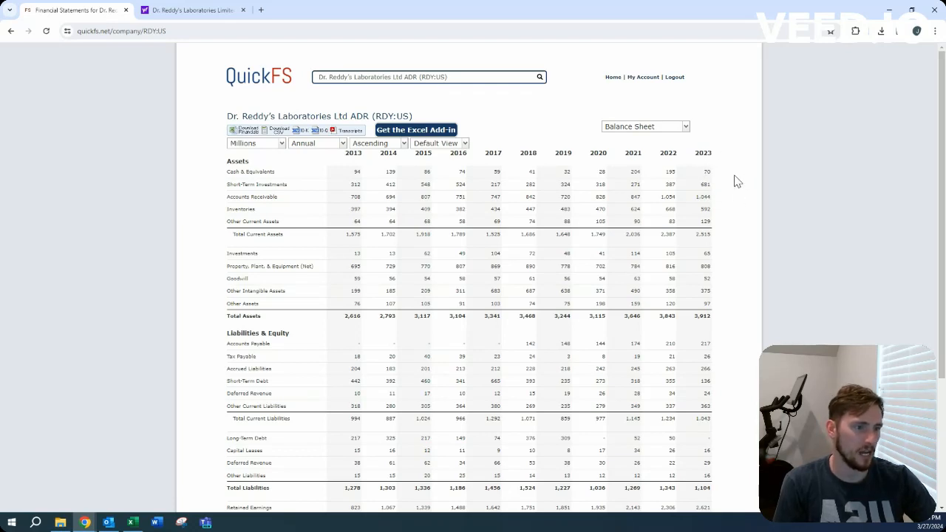
pyautogui.moveTo(721, 245)
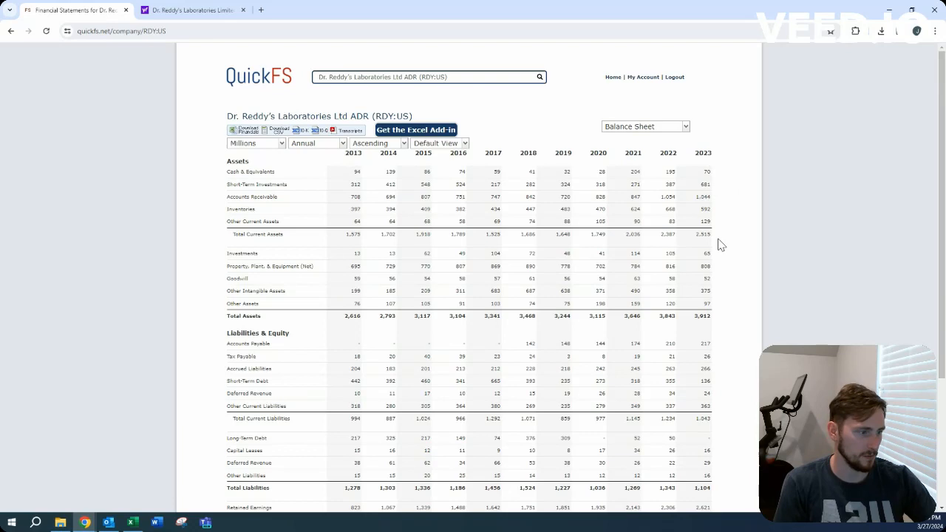
pyautogui.moveTo(722, 449)
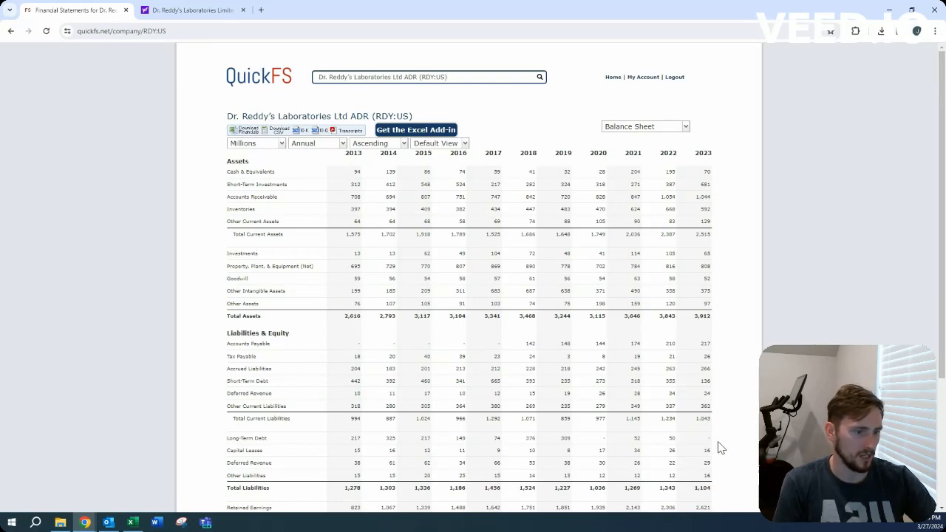
pyautogui.moveTo(712, 384)
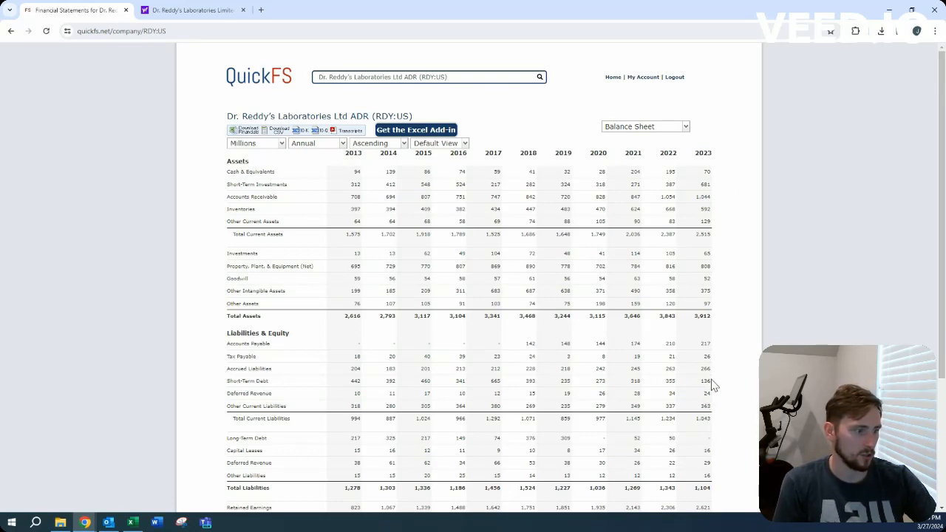
pyautogui.click(644, 126)
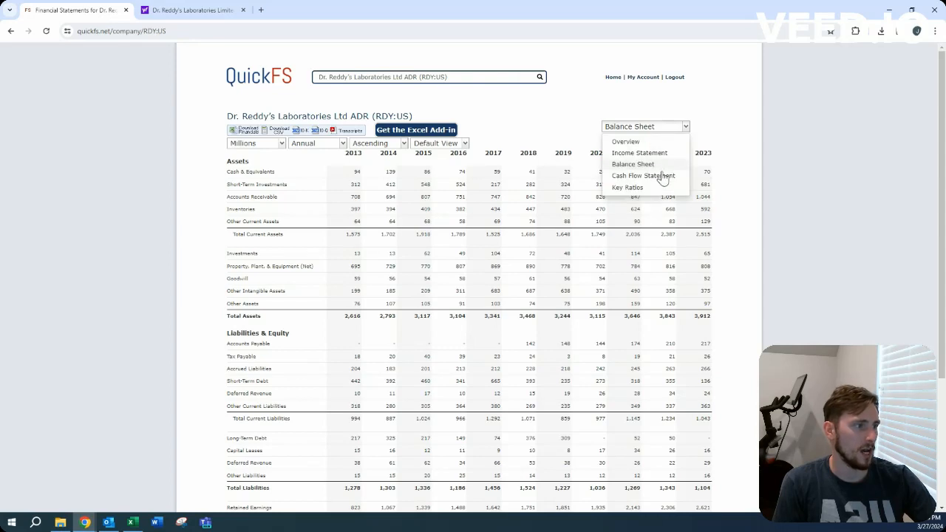
# Show Dr. Reddy's cash flow statement, then step back to the company overview.
pyautogui.click(641, 174)
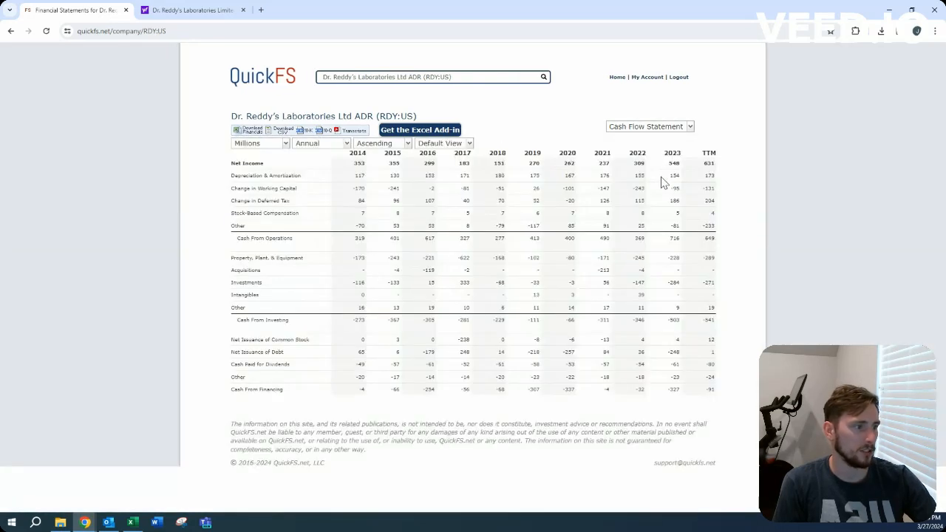
pyautogui.moveTo(529, 308)
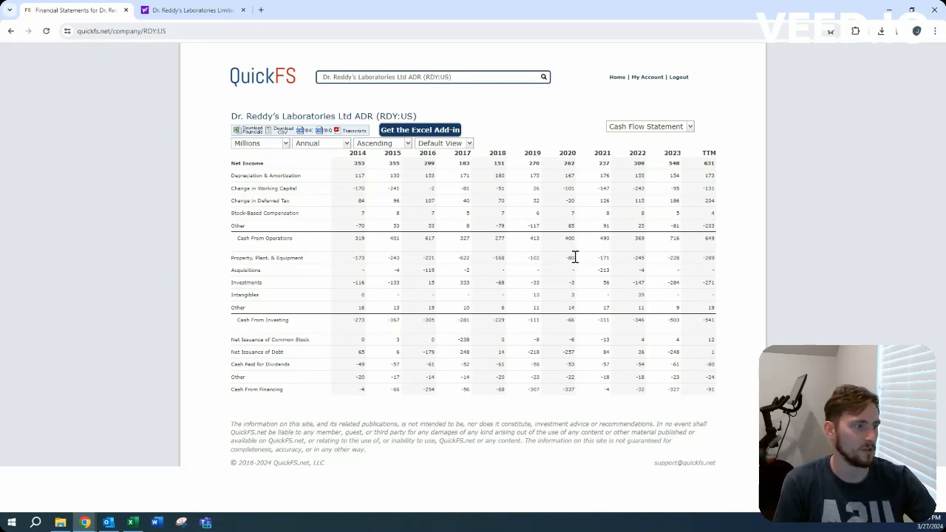
pyautogui.moveTo(585, 266)
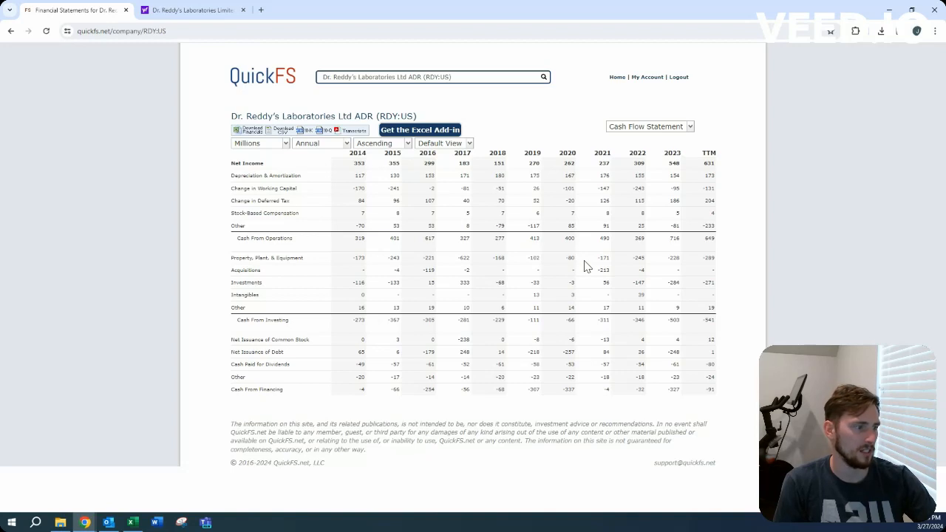
pyautogui.moveTo(588, 322)
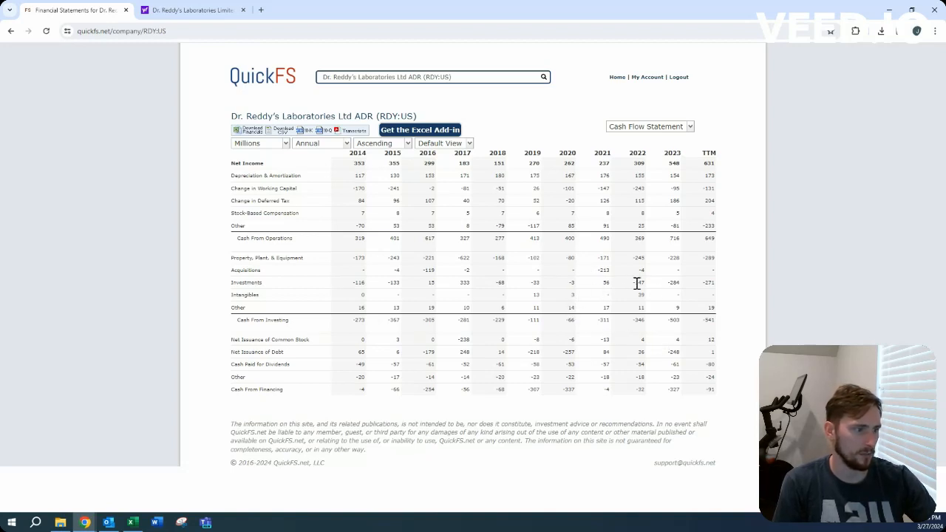
pyautogui.click(647, 126)
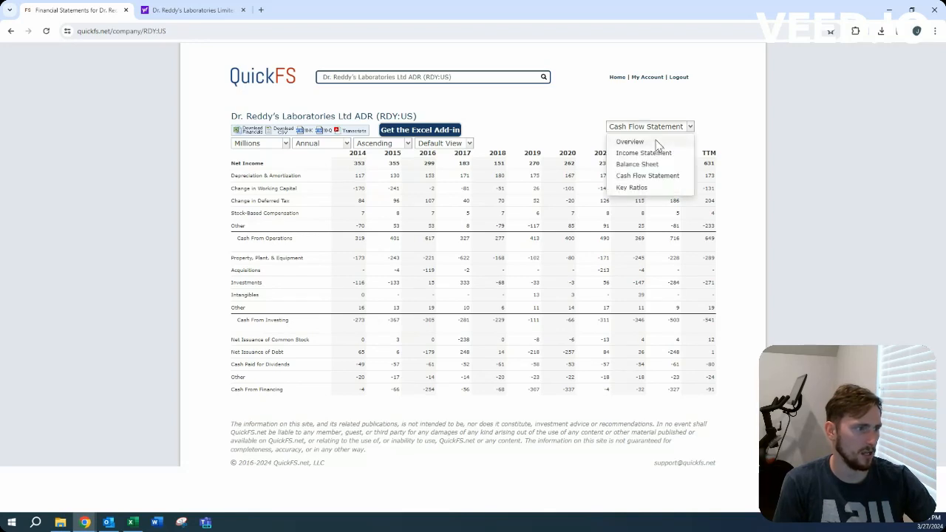
pyautogui.click(629, 142)
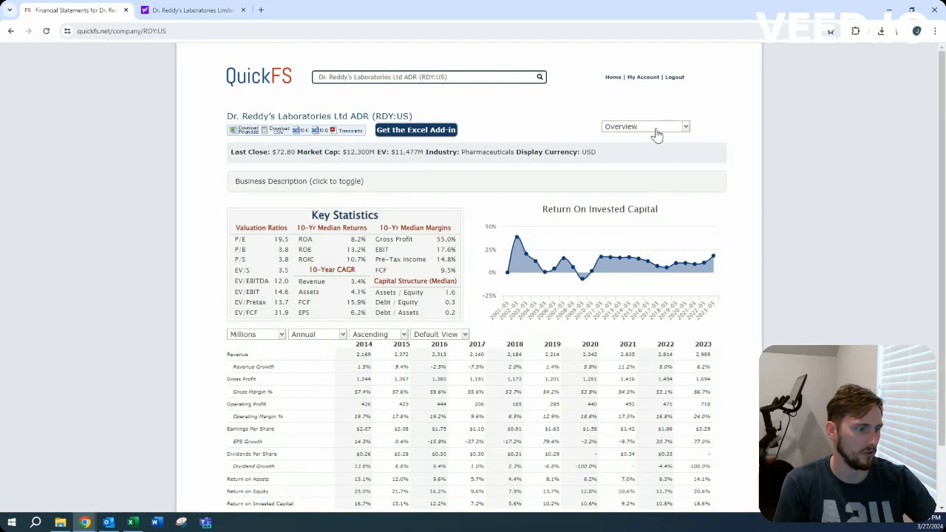
# Return to the cash flow statement and go back to the valuation spreadsheet.
pyautogui.click(644, 126)
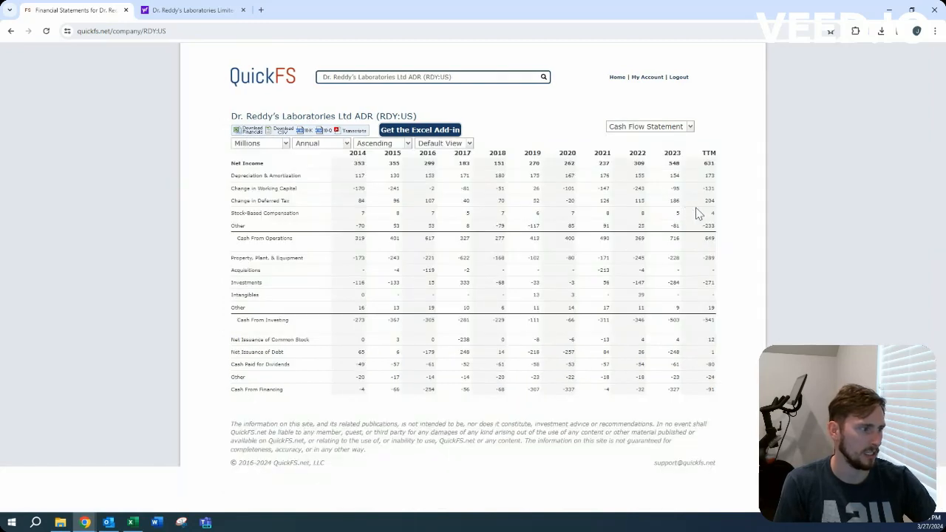
pyautogui.moveTo(709, 200)
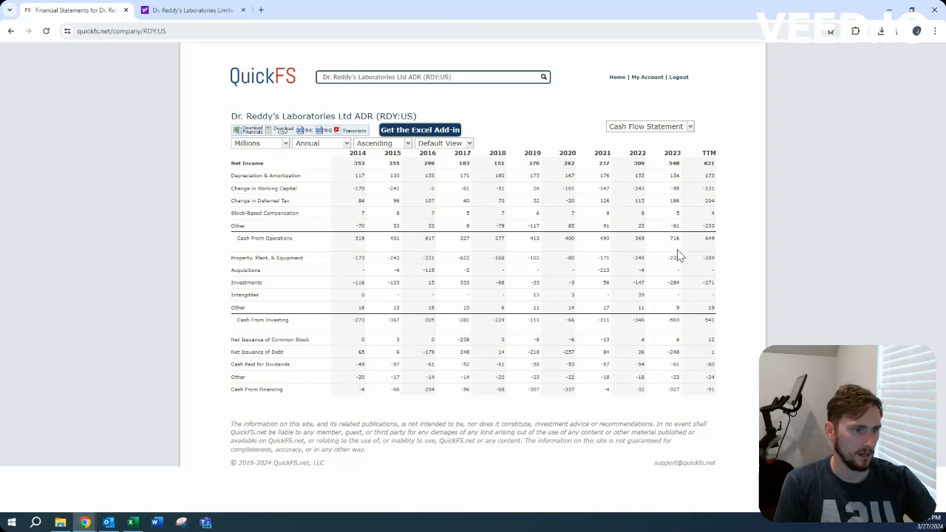
pyautogui.moveTo(609, 258)
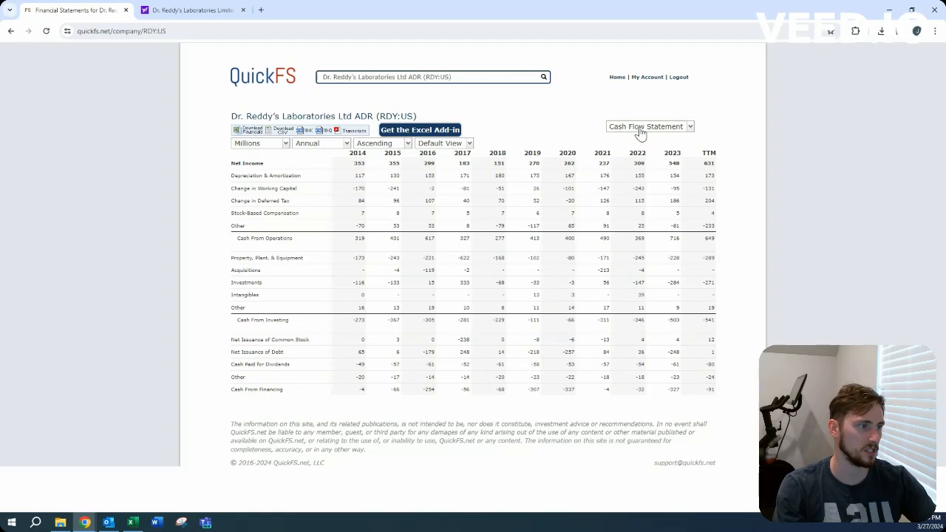
pyautogui.click(648, 126)
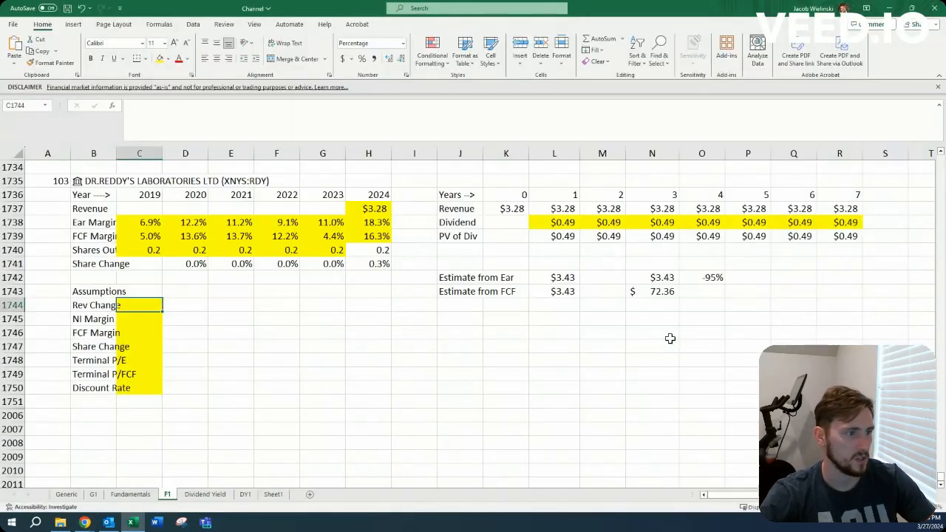
# Enter 5.0% revenue change, 16.0 terminal multiples and 15.0% discount rate, giving $2.04 estimates.
pyautogui.write('5.0%')
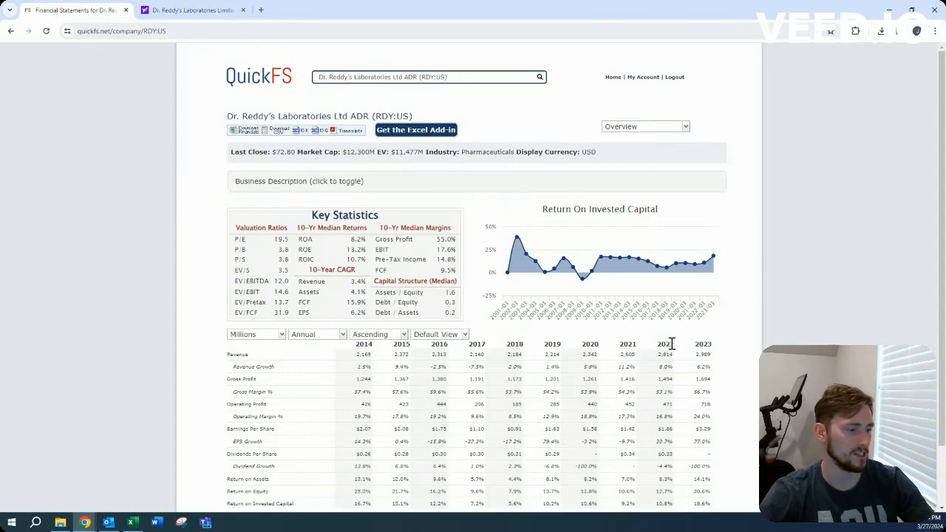
pyautogui.moveTo(668, 353)
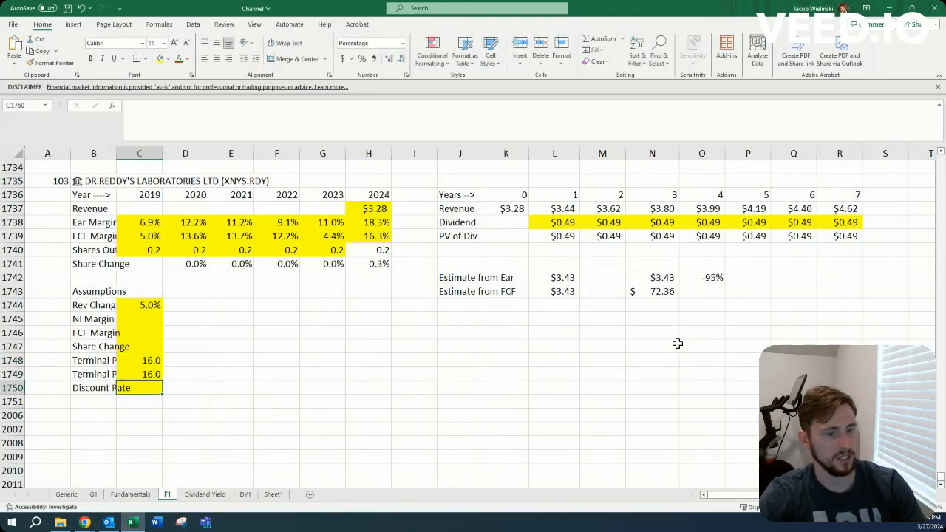
pyautogui.write('15.0%')
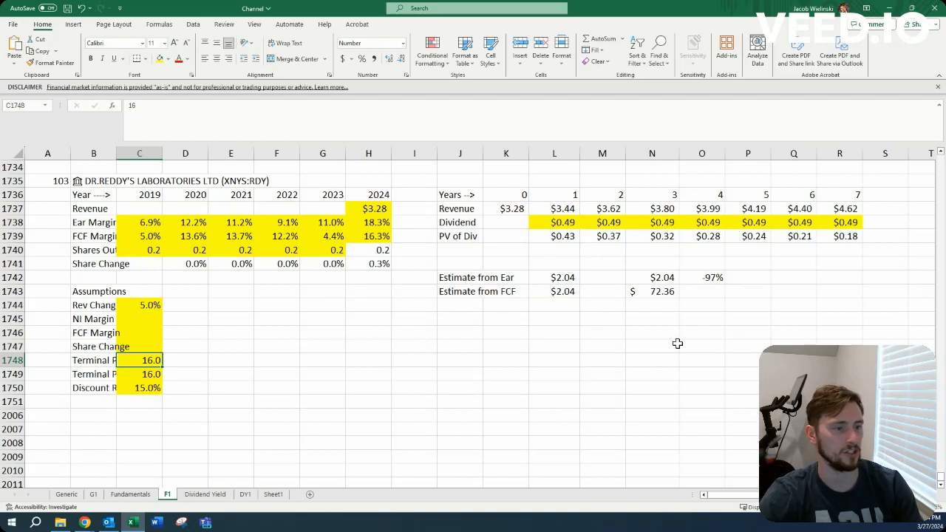
pyautogui.moveTo(139, 236); pyautogui.dragTo(368, 236)
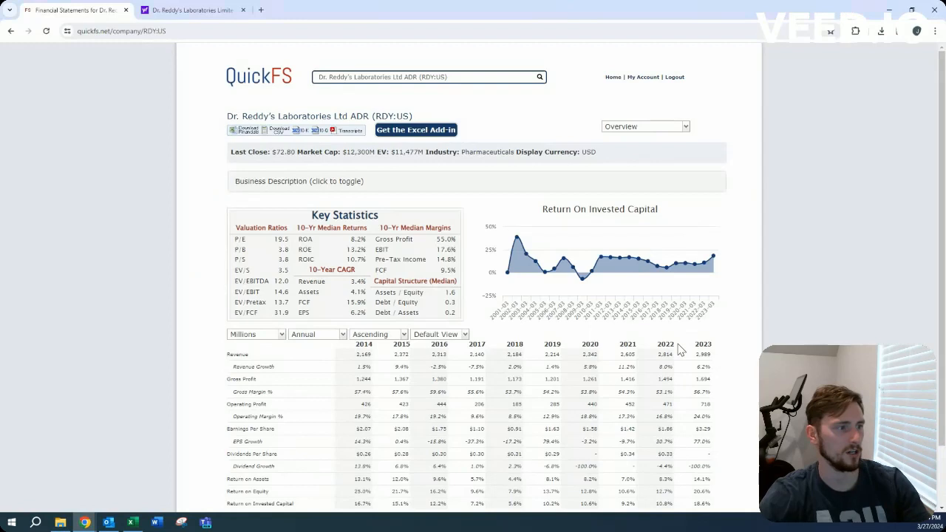
pyautogui.click(644, 126)
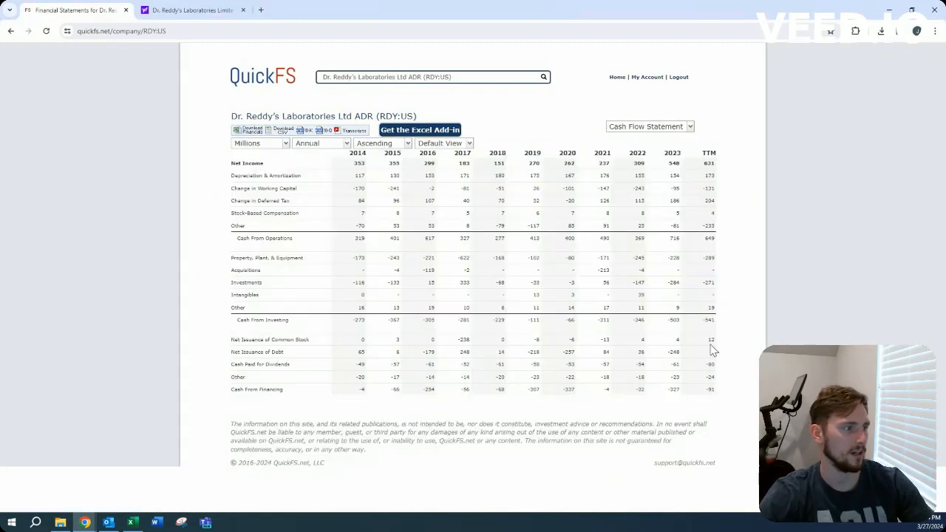
pyautogui.moveTo(707, 343)
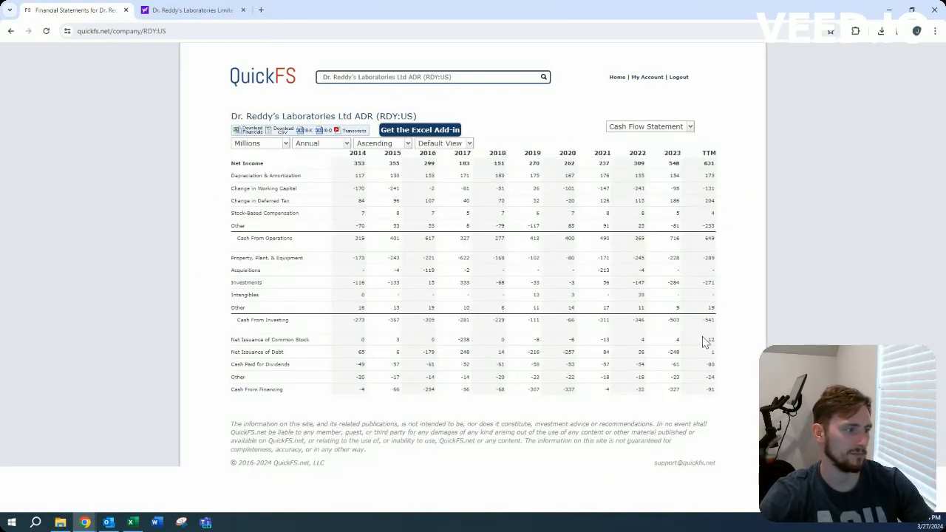
pyautogui.moveTo(680, 337)
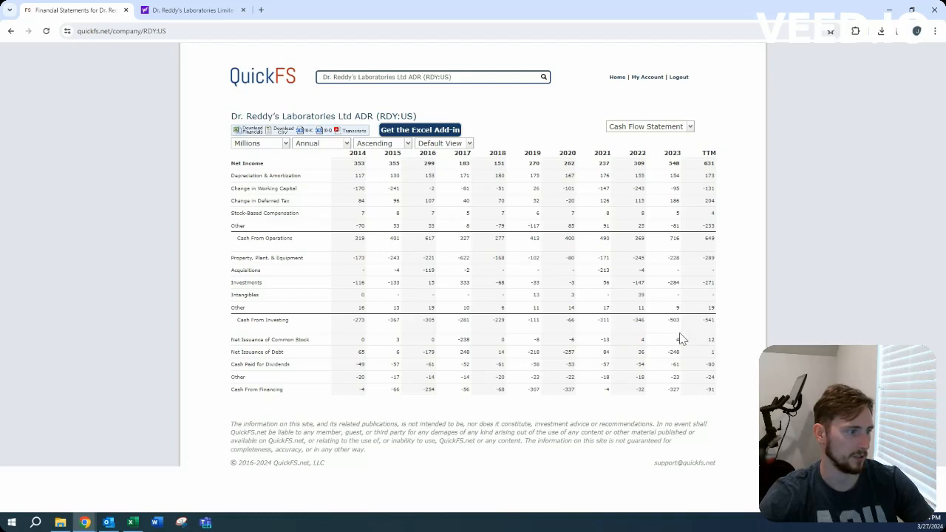
pyautogui.click(649, 126)
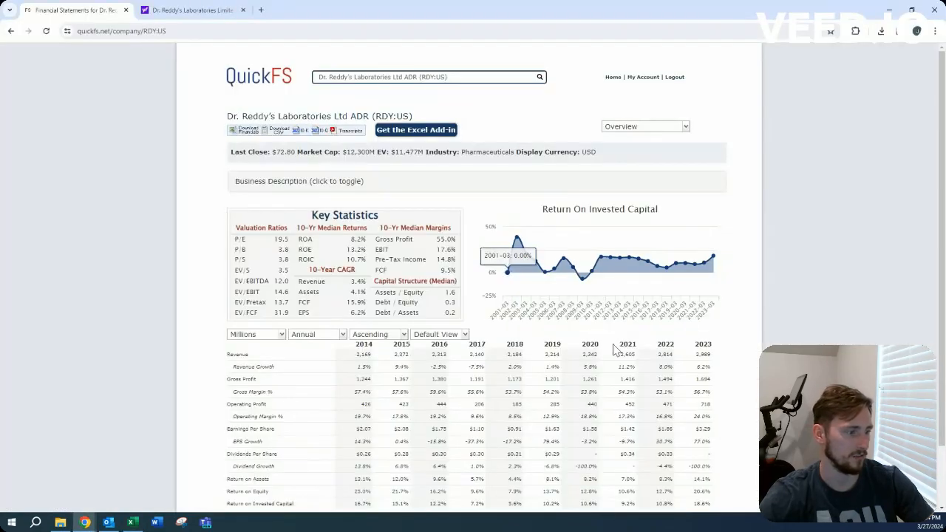
pyautogui.scroll(-3)
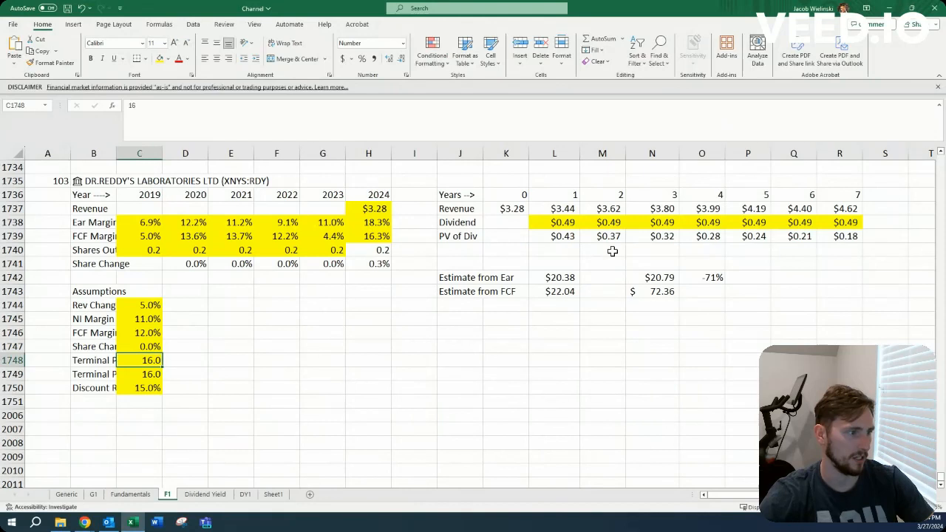
pyautogui.moveTo(594, 222)
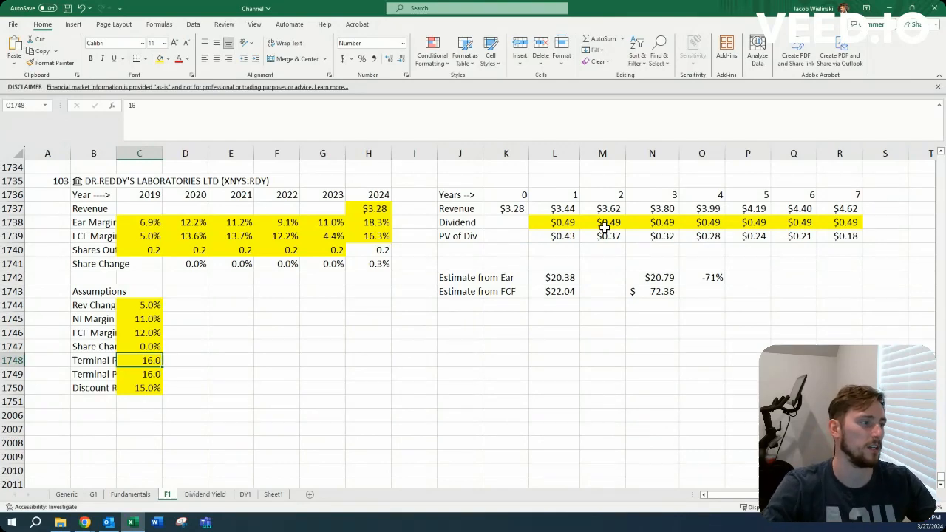
pyautogui.moveTo(181, 319)
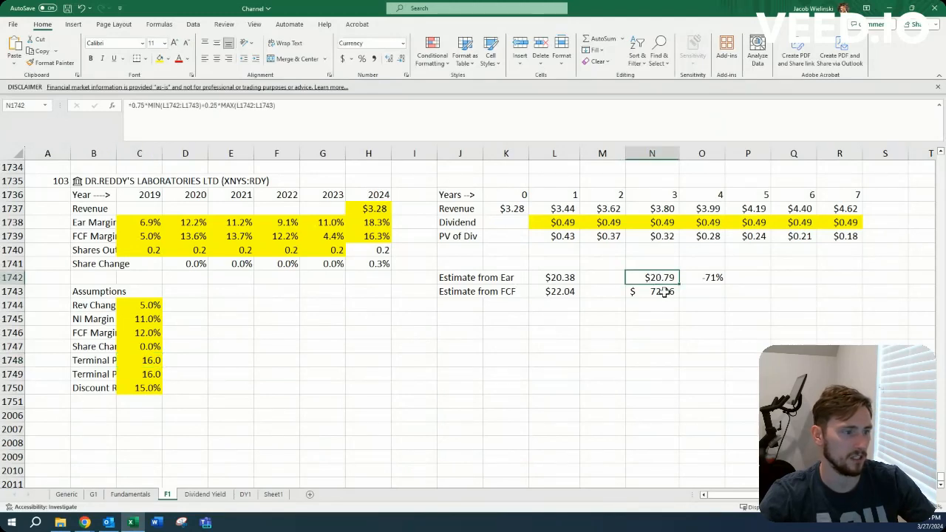
pyautogui.moveTo(50, 260)
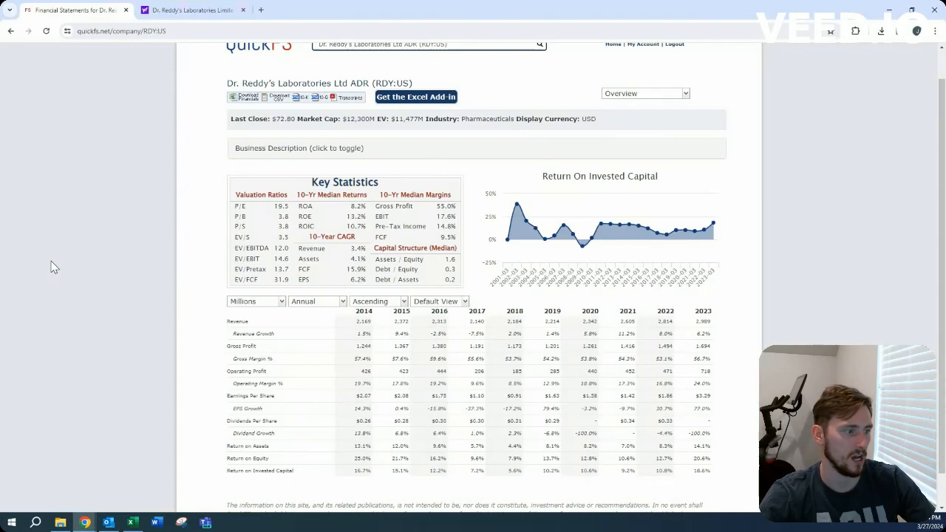
pyautogui.moveTo(62, 266)
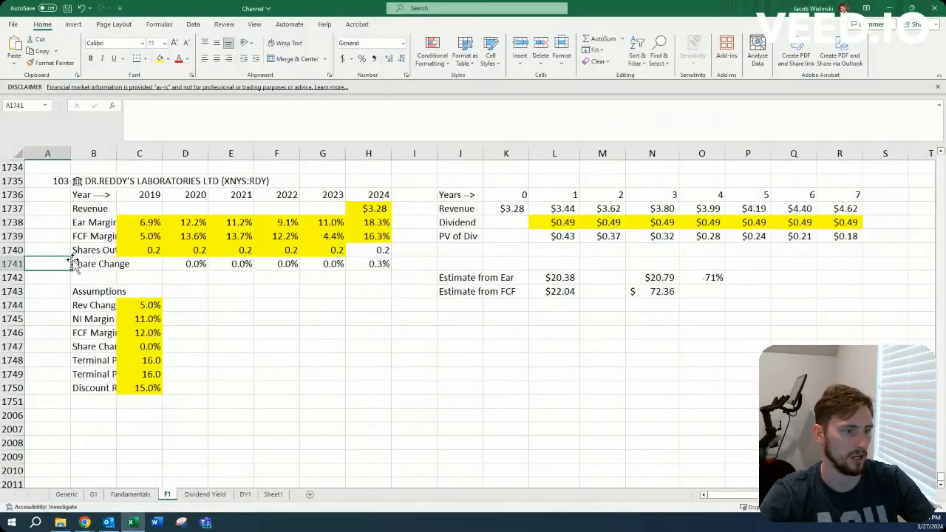
pyautogui.moveTo(195, 287)
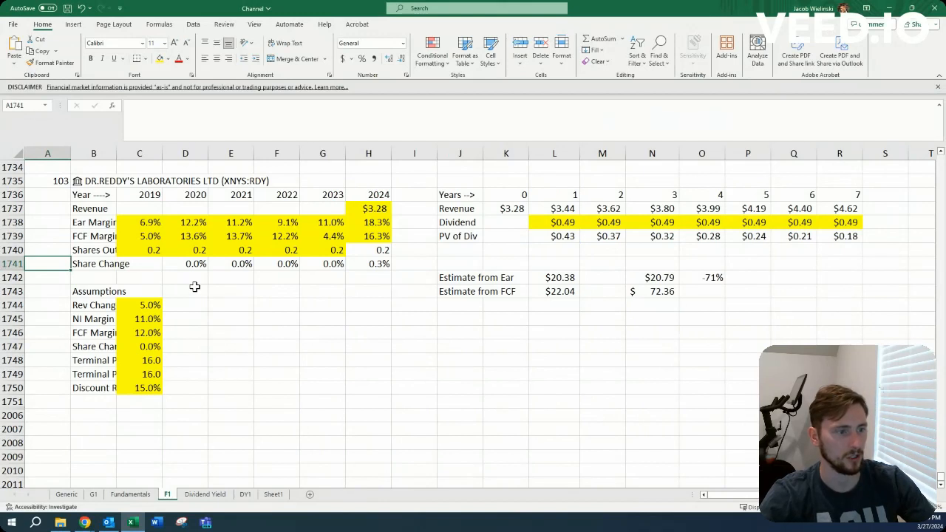
# Enter 11.0% NI margin, 12.0% FCF margin and 0.0% share change, yielding $20.38 and $22.04.
pyautogui.click(47, 278)
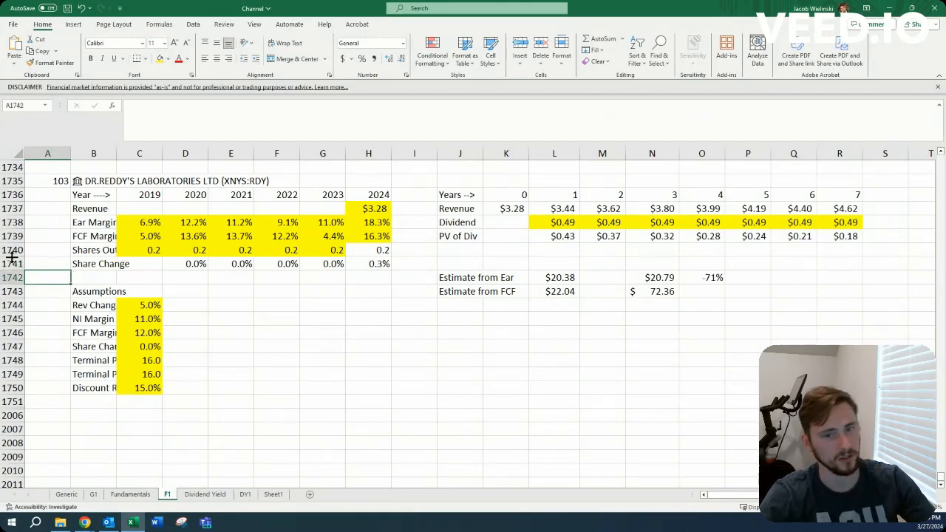
pyautogui.moveTo(213, 284)
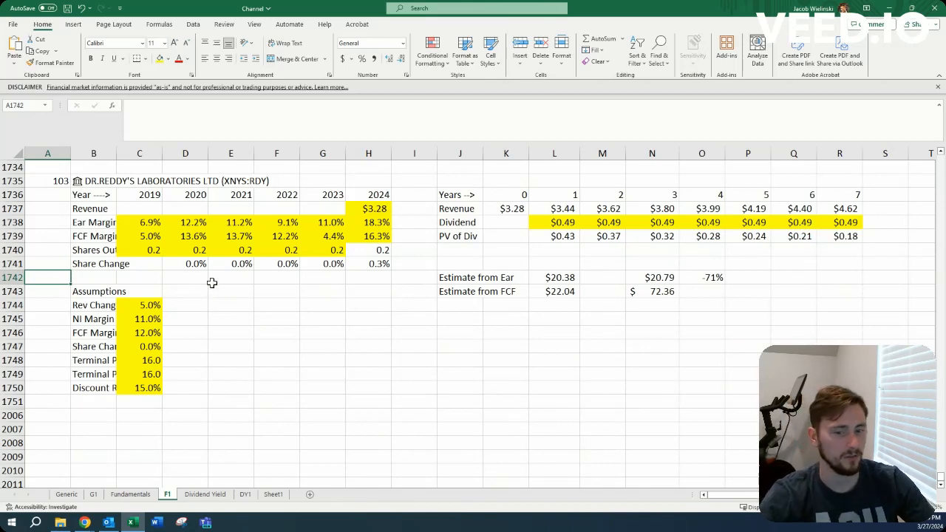